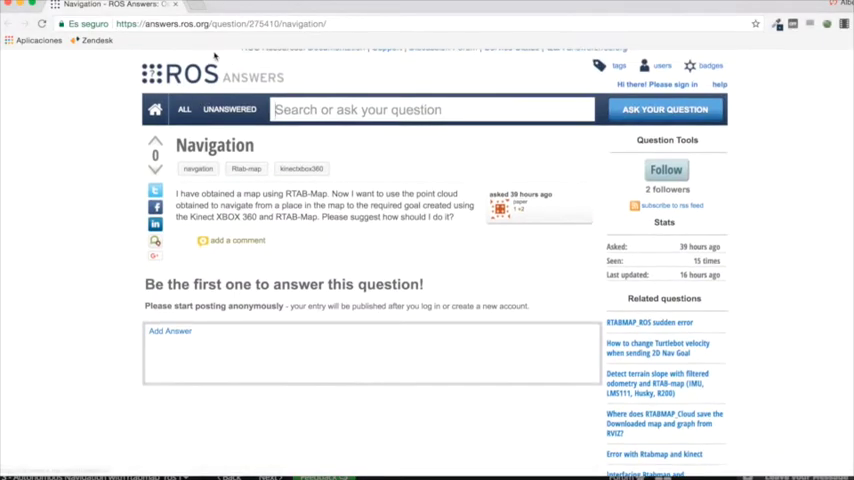
Step: Scroll through the stopped rtabmap session output before returning to the ROS Answers question
scroll(down, 3)
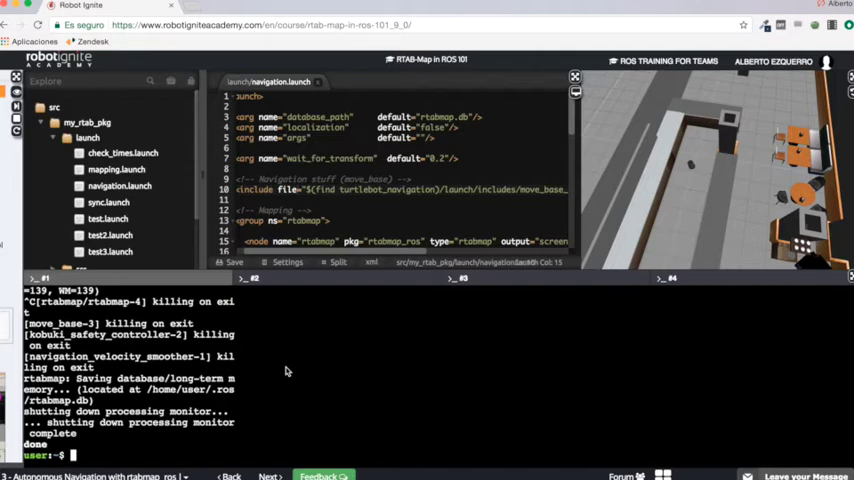
mouse_move(704, 174)
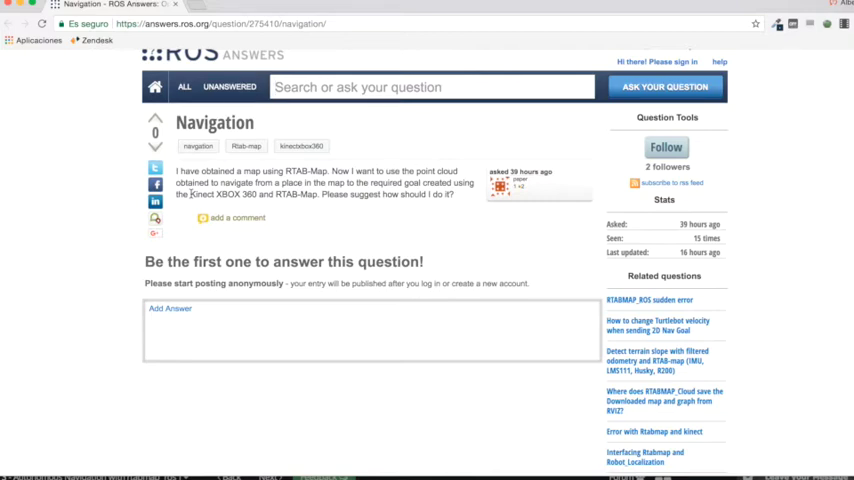
Step: Search Google for 'pointcloud to laserscan', browse the results, then search 'slam_gmapping'
text(pointcloud to laserscan)
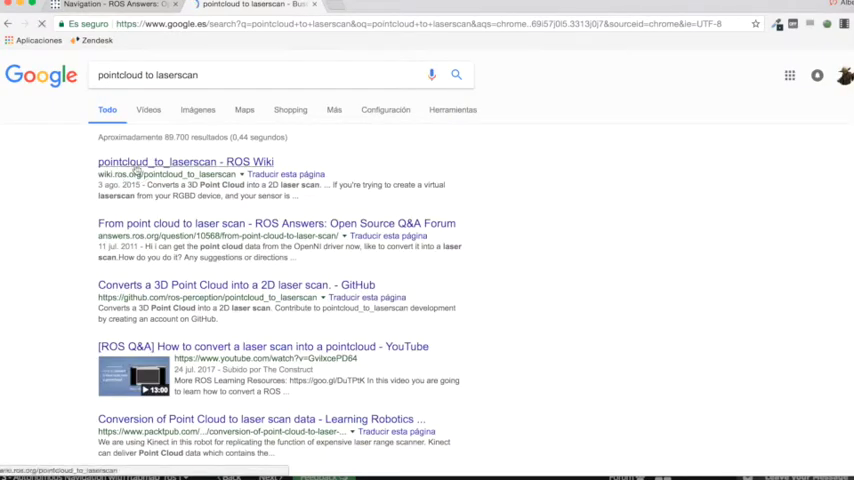
click(184, 160)
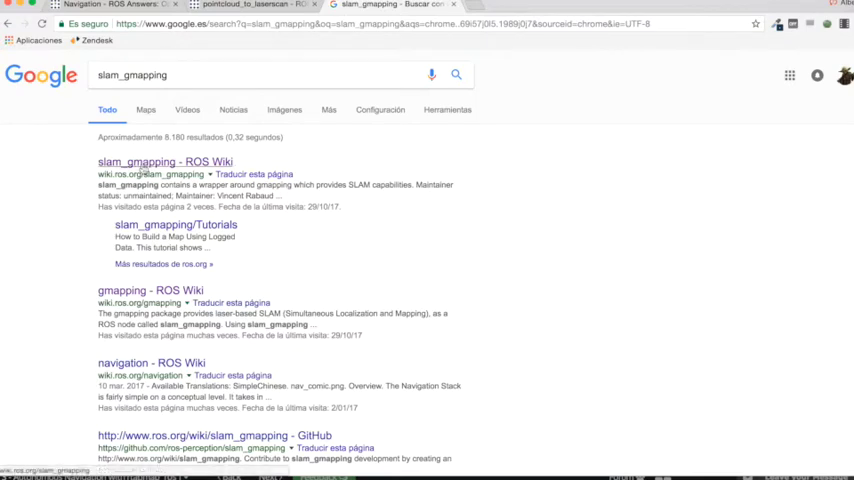
click(164, 160)
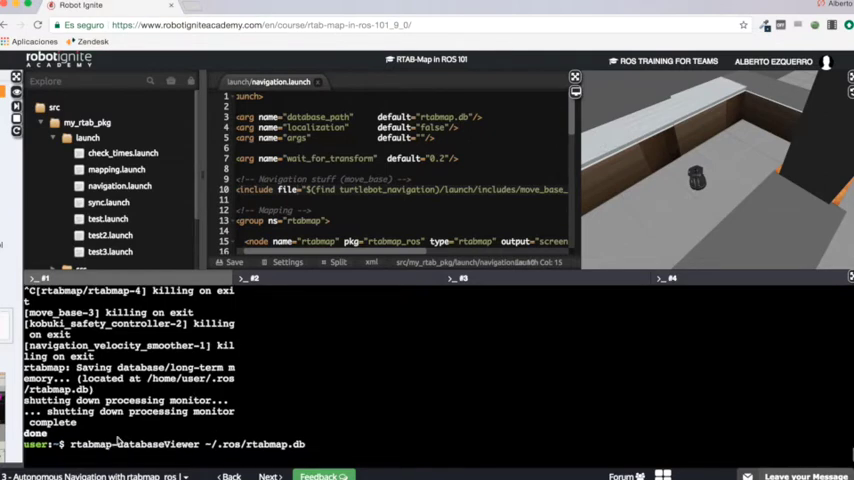
Step: Run rtabmap-databaseViewer on ~/.ros/rtabmap.db in the terminal
key(Return)
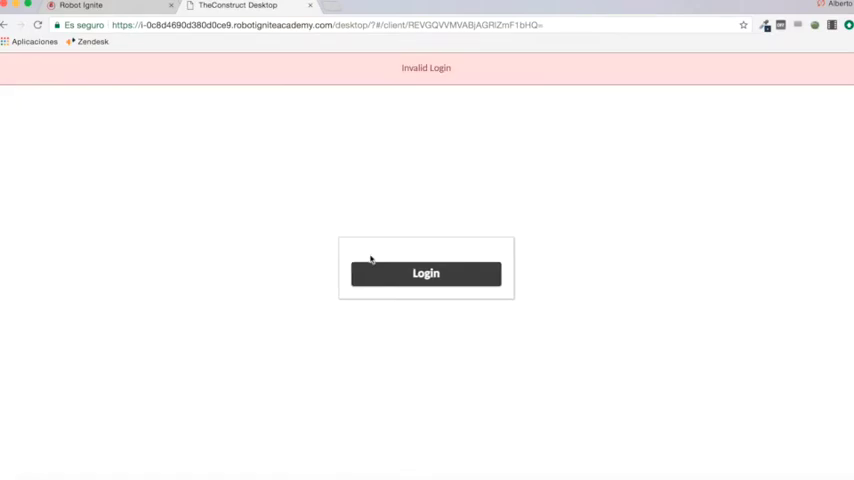
Step: Log in to the remote desktop and accept using the database's own parameters for rtabmap.db
click(424, 272)
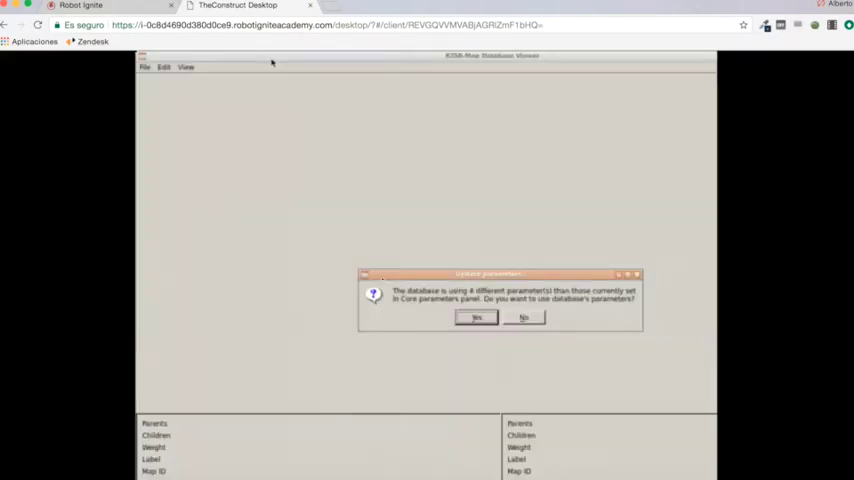
click(476, 316)
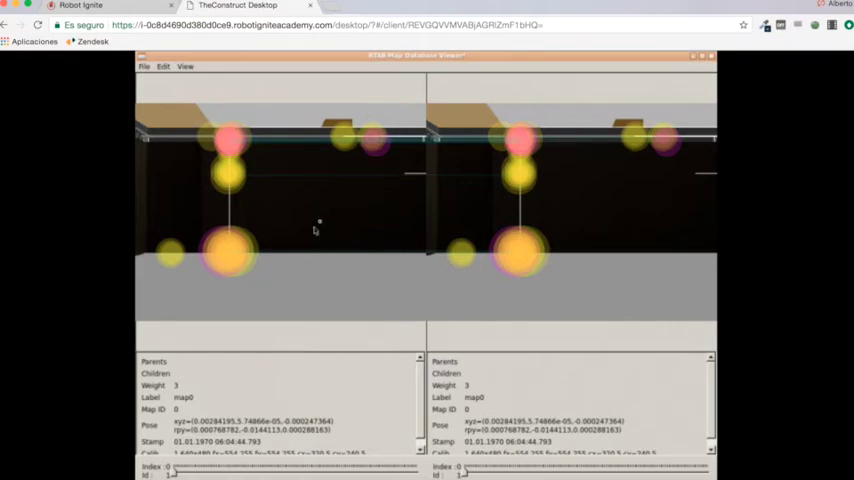
mouse_move(318, 224)
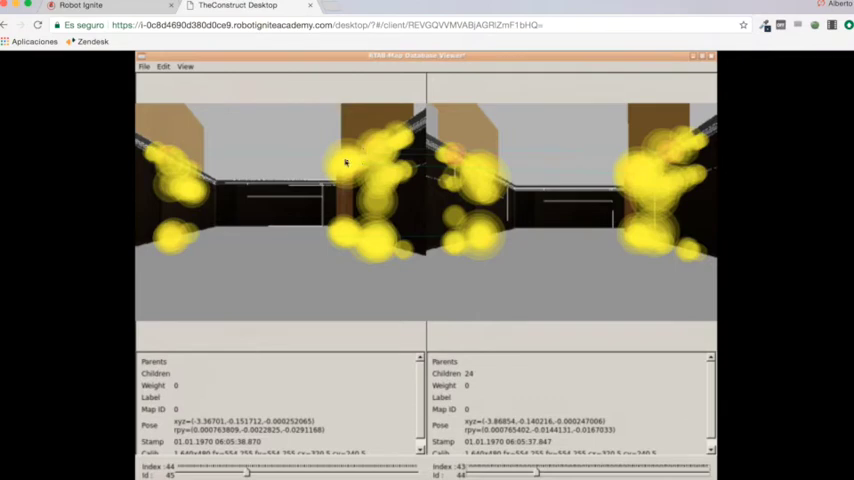
mouse_move(238, 150)
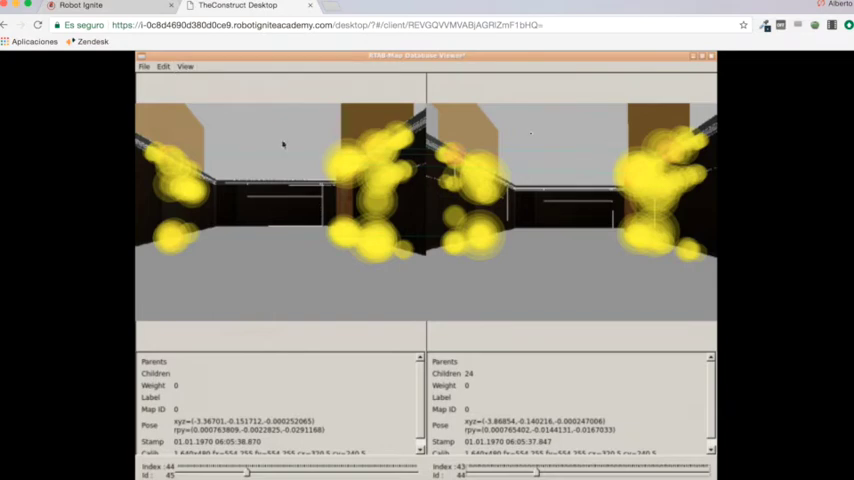
mouse_move(546, 168)
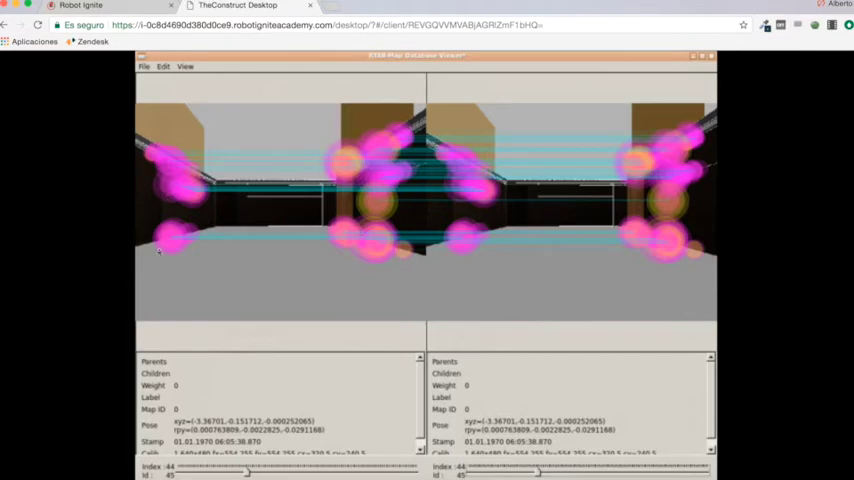
mouse_move(416, 196)
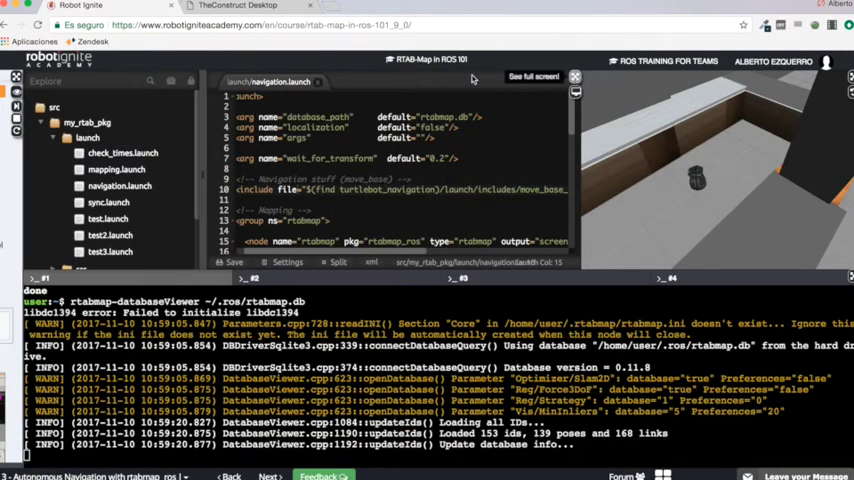
mouse_move(576, 80)
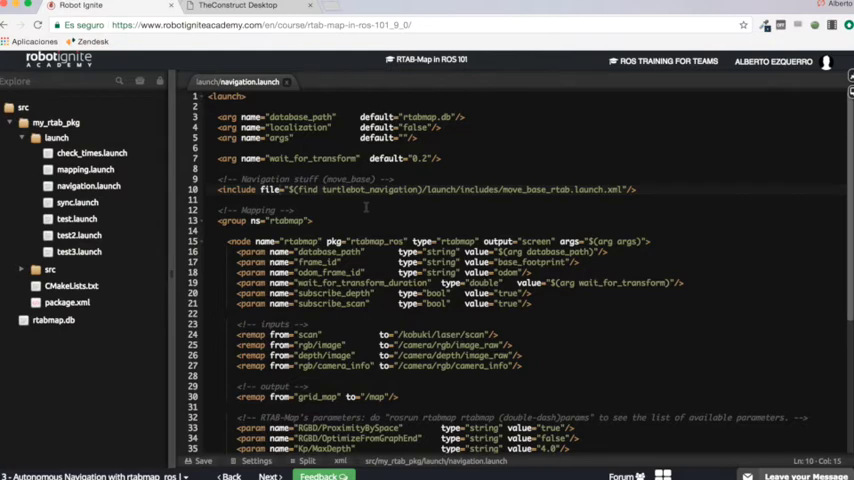
Step: Scroll through navigation.launch to read the rtabmap node's parameters and remappings
scroll(down, 3)
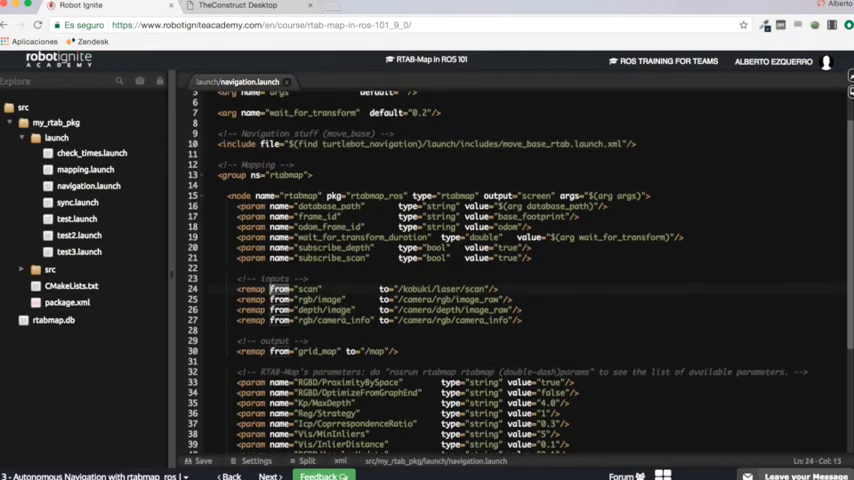
scroll(down, 3)
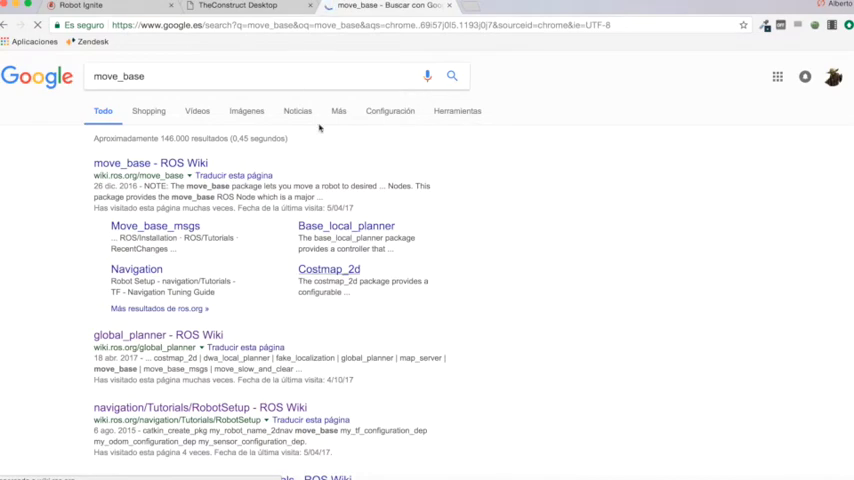
Step: Switch back to the Robot Ignite tab showing navigation.launch after the move_base search
click(236, 6)
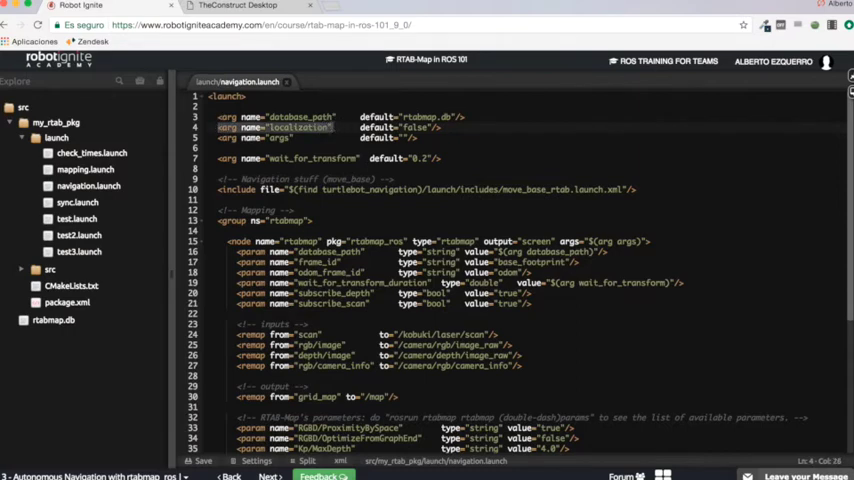
Step: Highlight the localization-mode parameters and the localization argument in navigation.launch
scroll(down, 3)
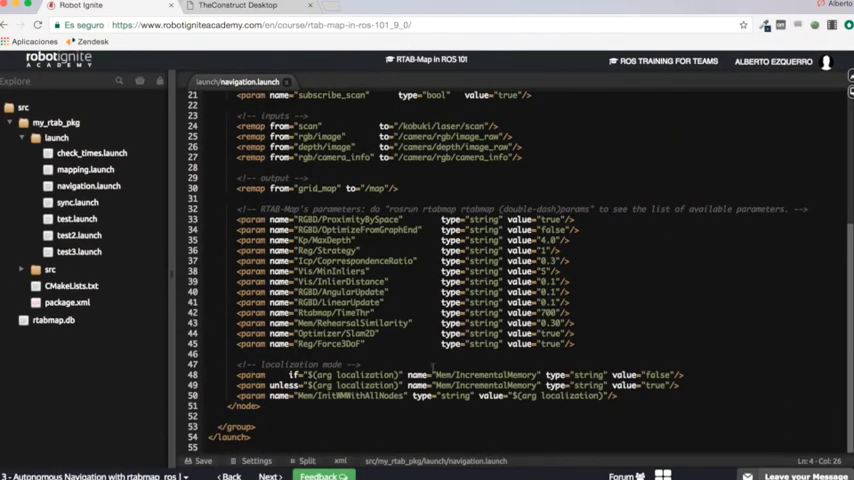
double_click(496, 374)
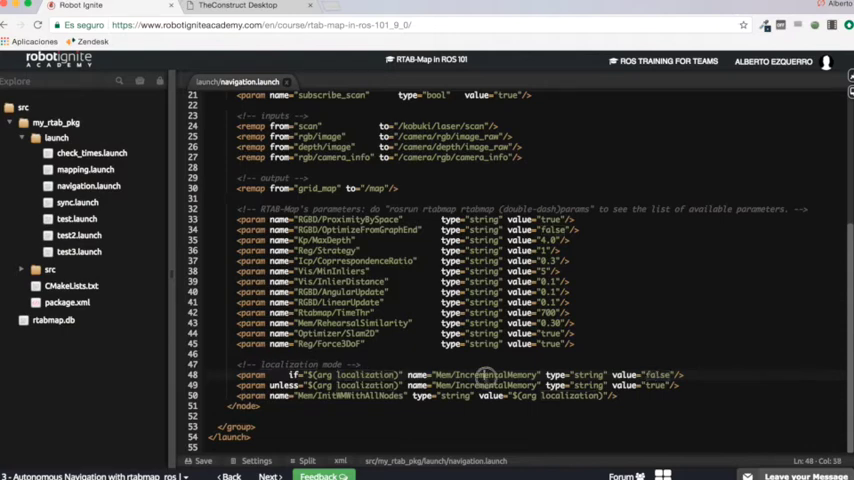
double_click(488, 374)
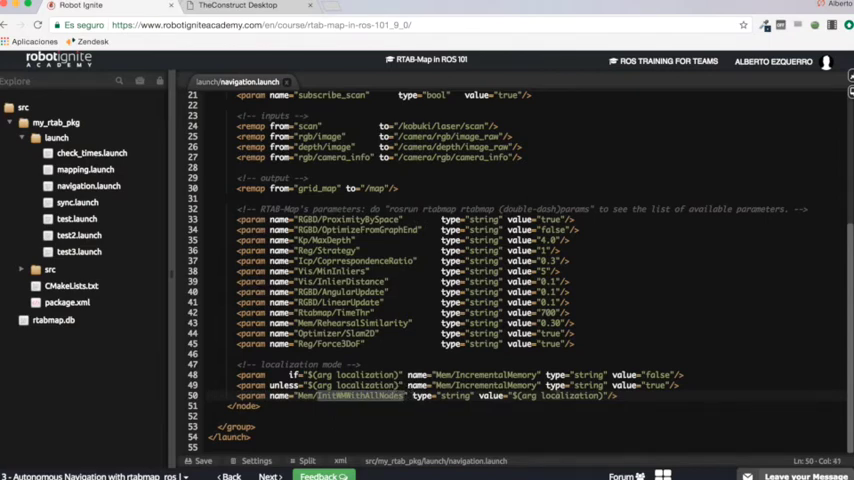
double_click(568, 396)
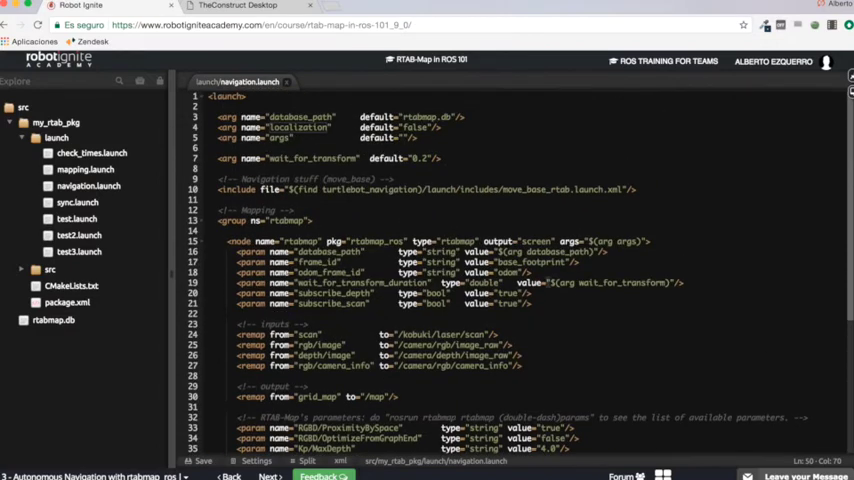
click(430, 188)
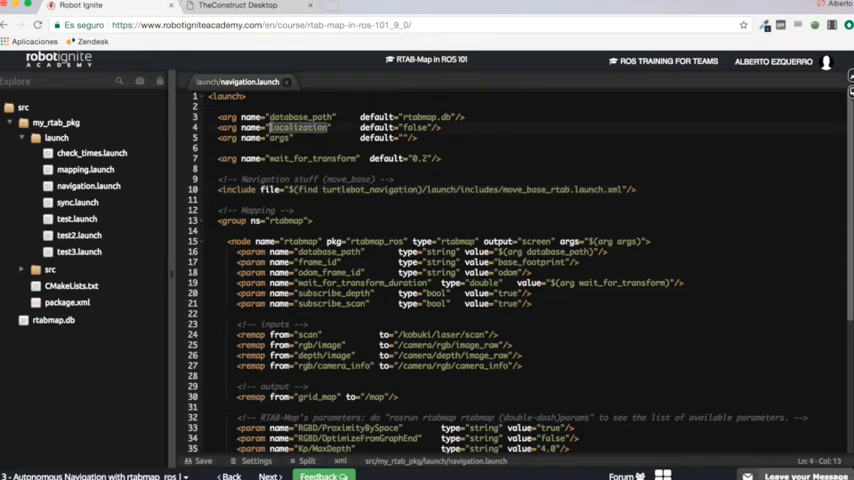
scroll(down, 3)
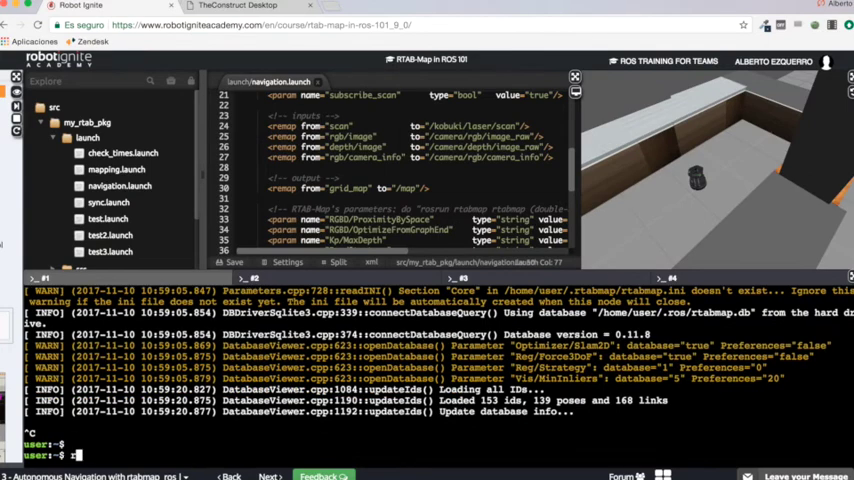
Step: Enter roslaunch my_rtab_pkg navigation.launch localization:=true in the shell
text(roslaunch)
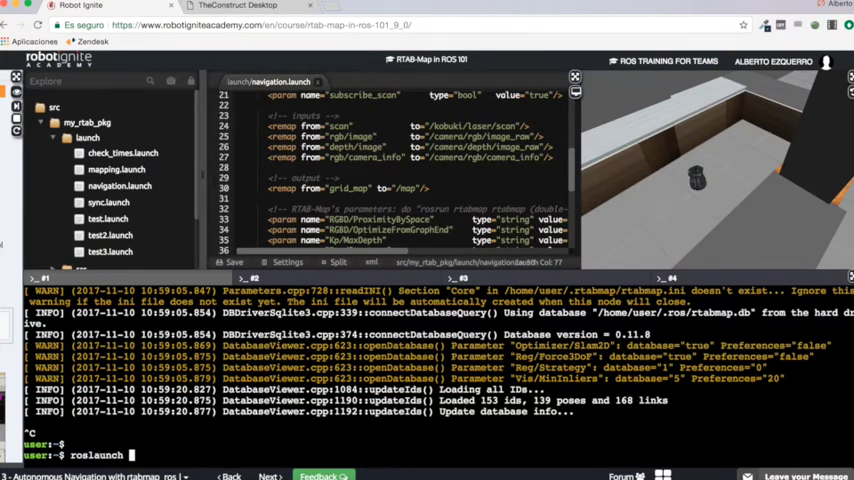
text(my_rtab_pkg navigation.launch)
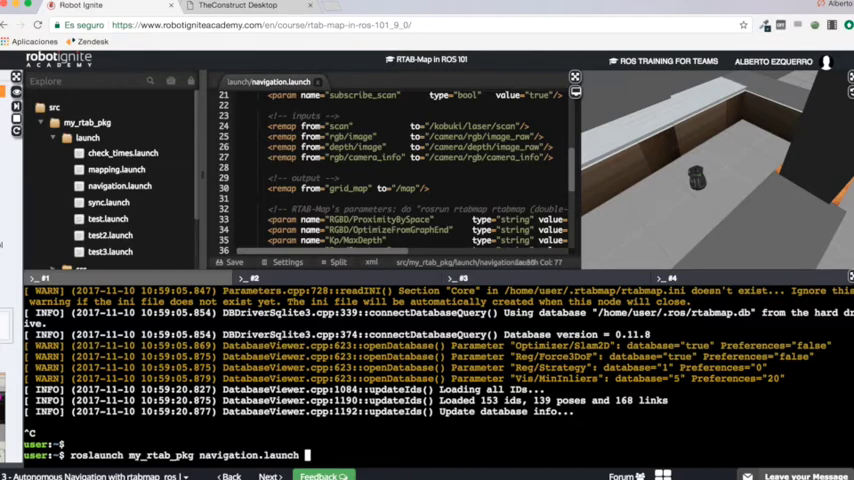
text(localization)
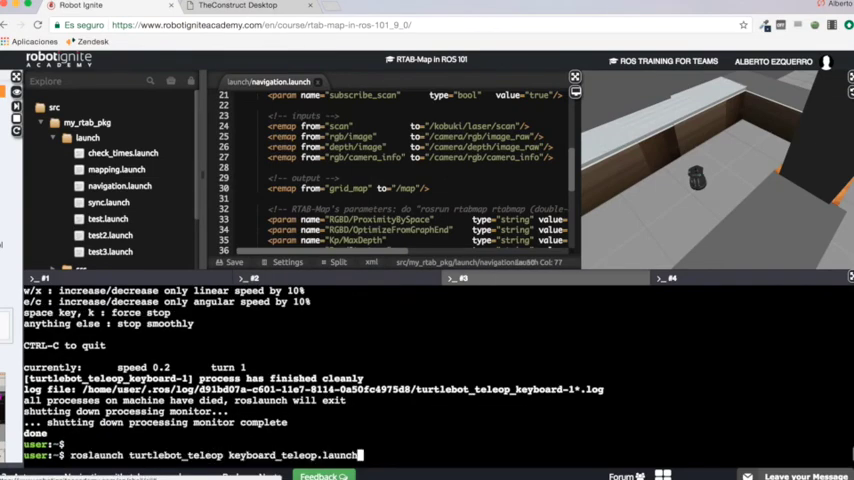
Step: Run roslaunch turtlebot_teleop keyboard_teleop.launch in the second shell
key(enter)
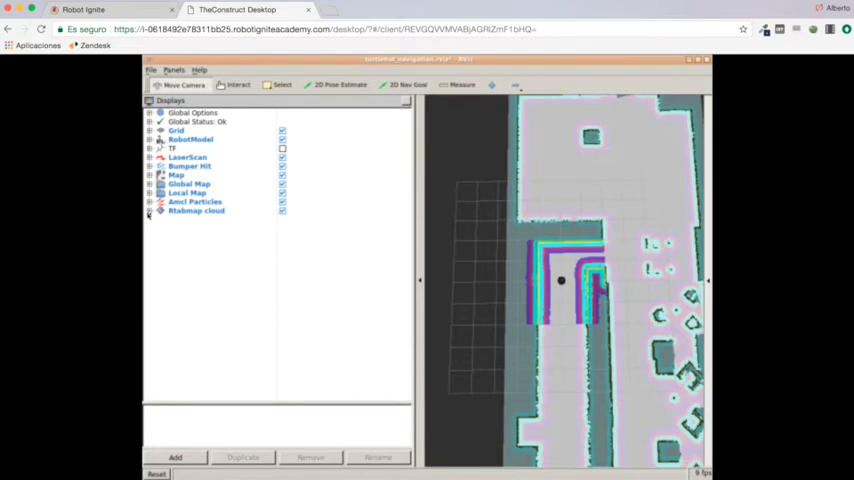
Step: Expand the Rtabmap cloud display and tick Download map to load the stored cloud
click(160, 210)
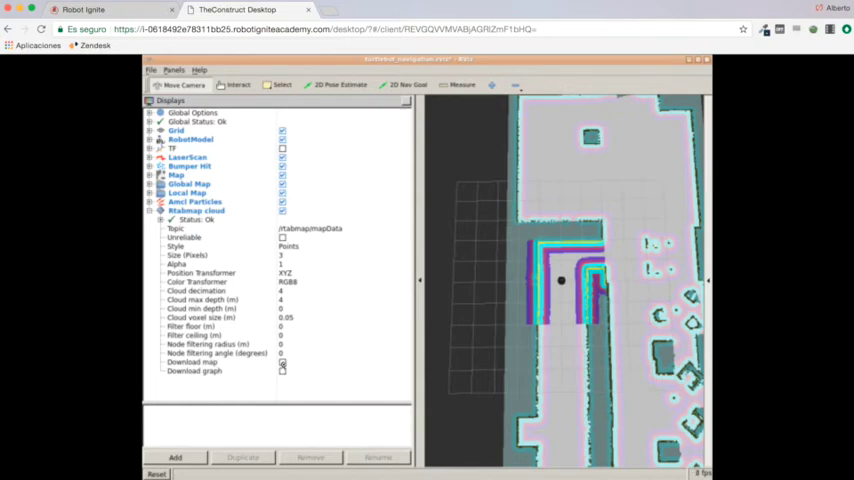
click(284, 362)
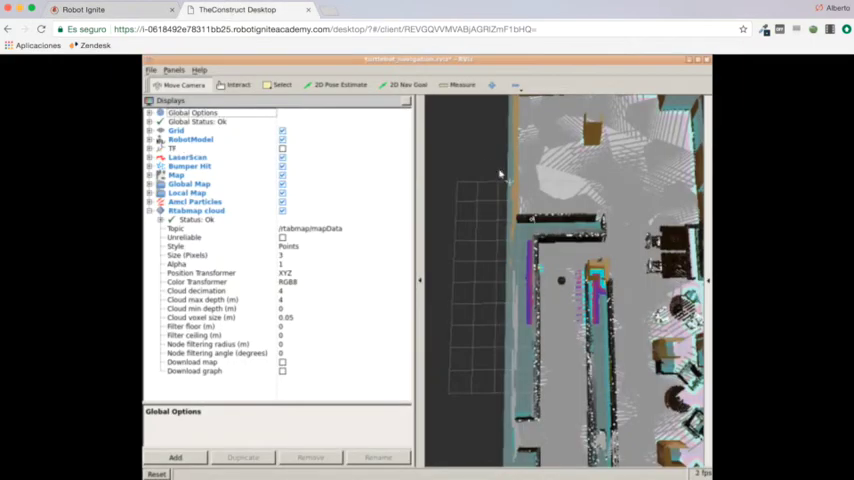
mouse_move(474, 156)
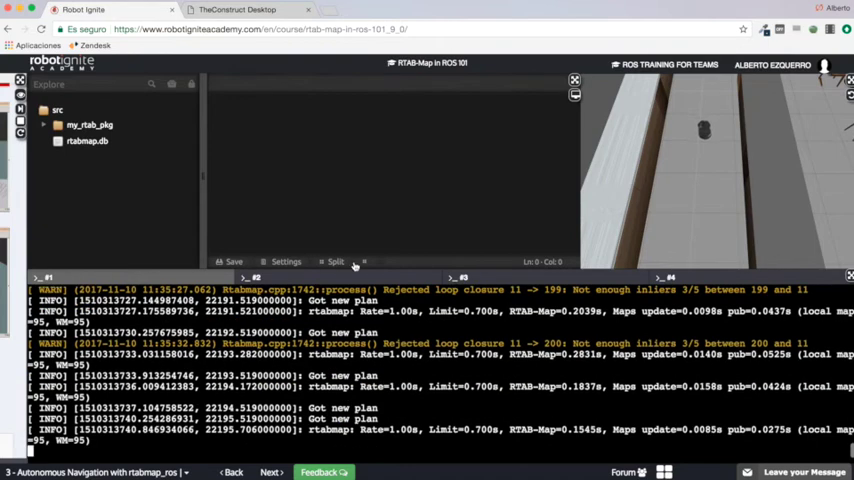
Step: Switch to the teleoperation shell to see that teleop has shut down
click(460, 276)
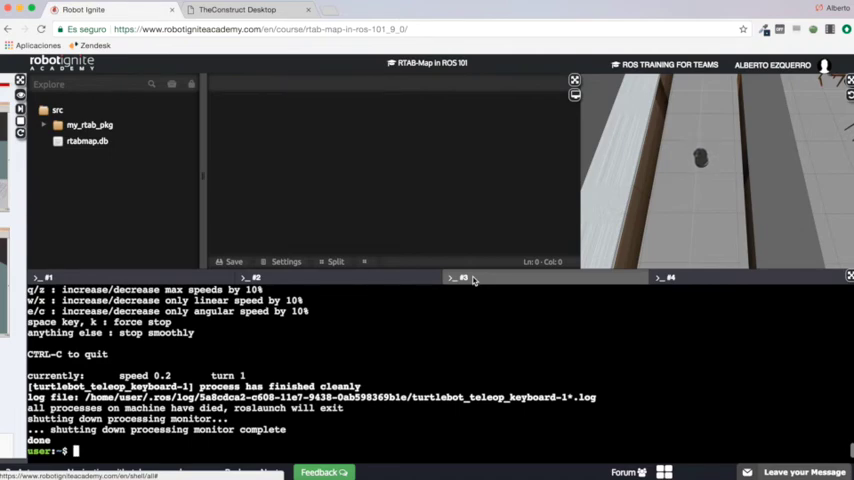
click(236, 8)
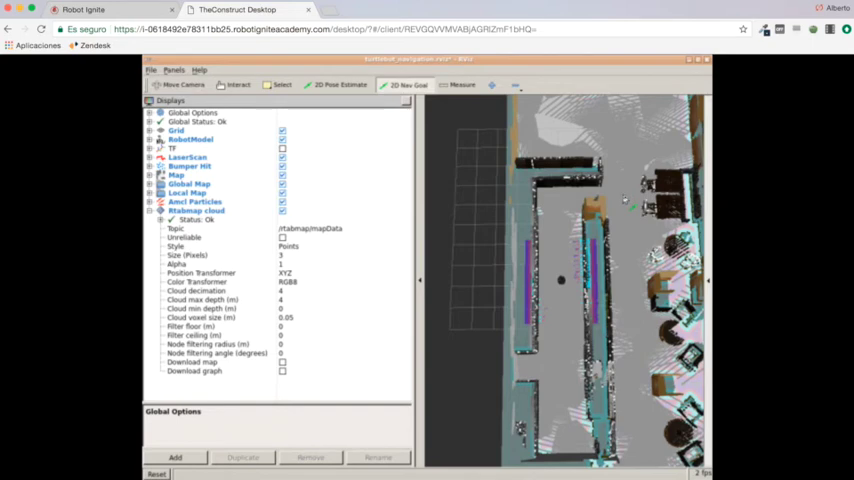
mouse_move(628, 238)
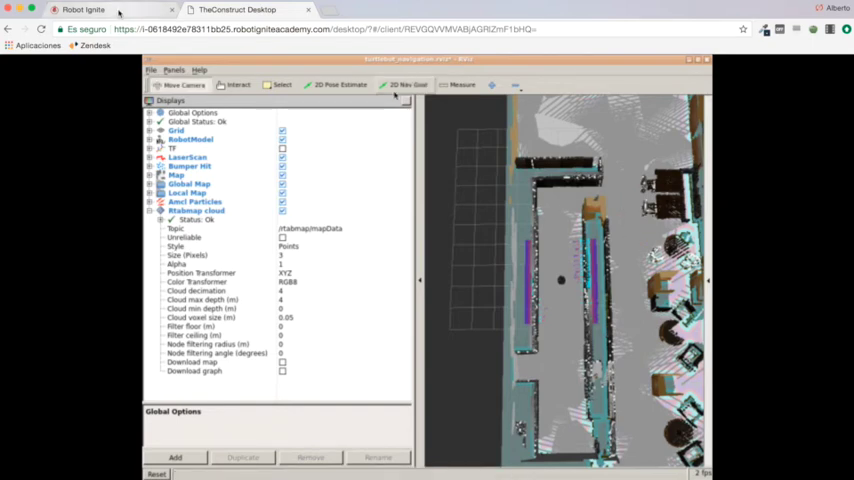
mouse_move(408, 84)
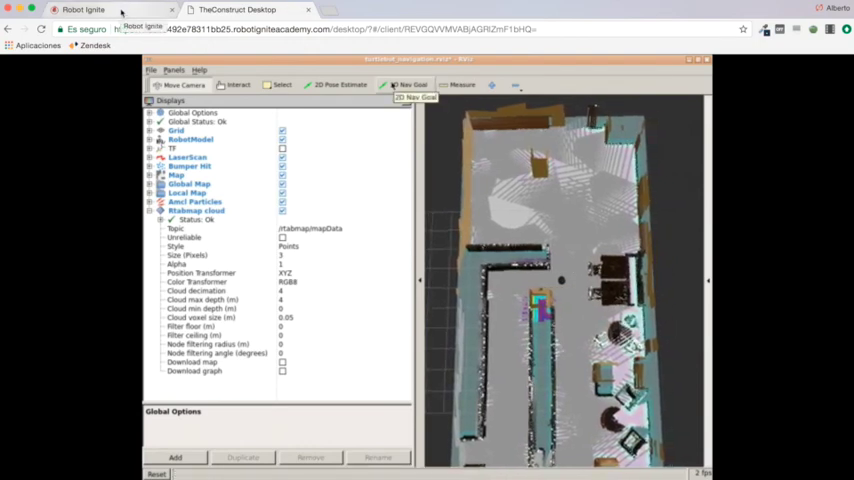
Step: Return to the course page after sending the navigation goal in RViz
click(100, 8)
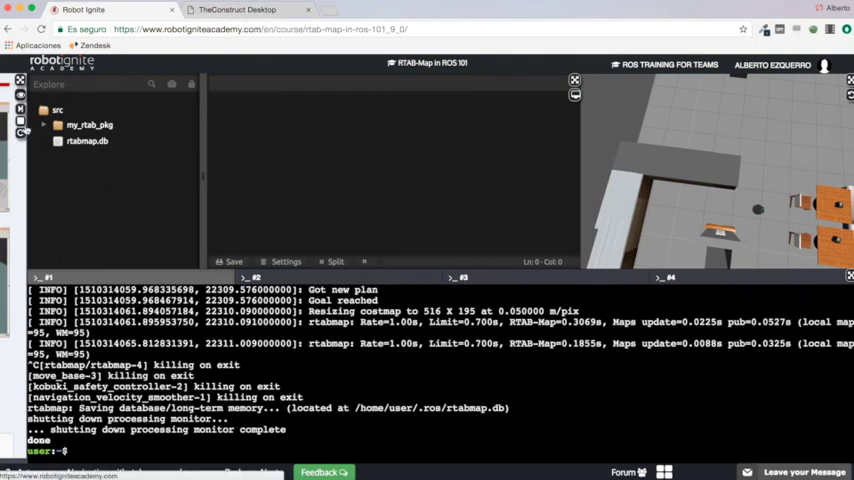
Step: Reopen the navigation.launch file showing its rtabmap database path arguments
click(44, 124)
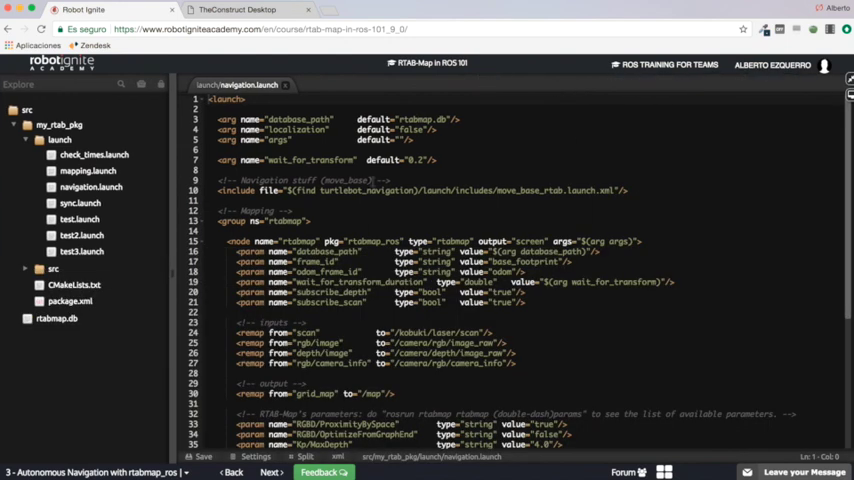
click(570, 190)
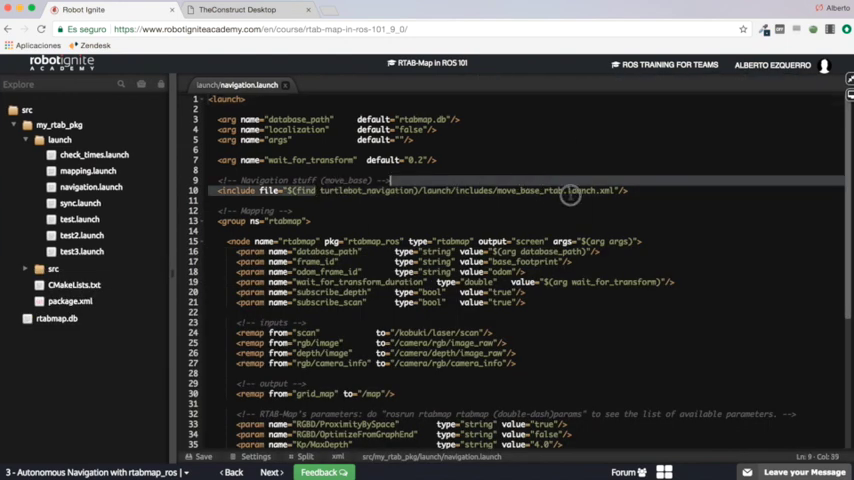